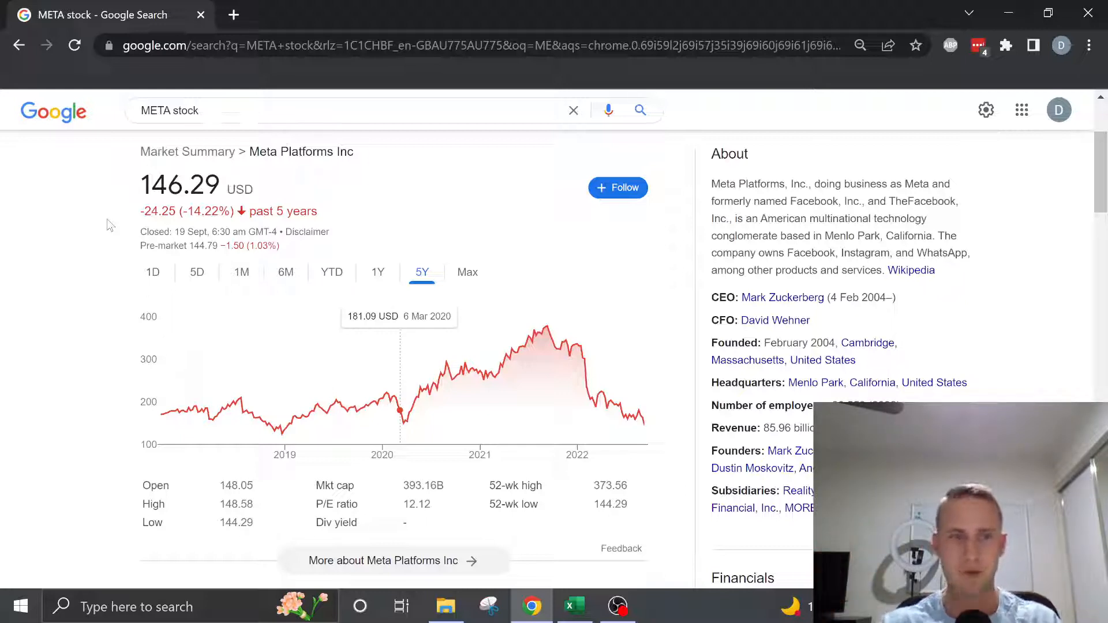
pyautogui.moveTo(122, 254)
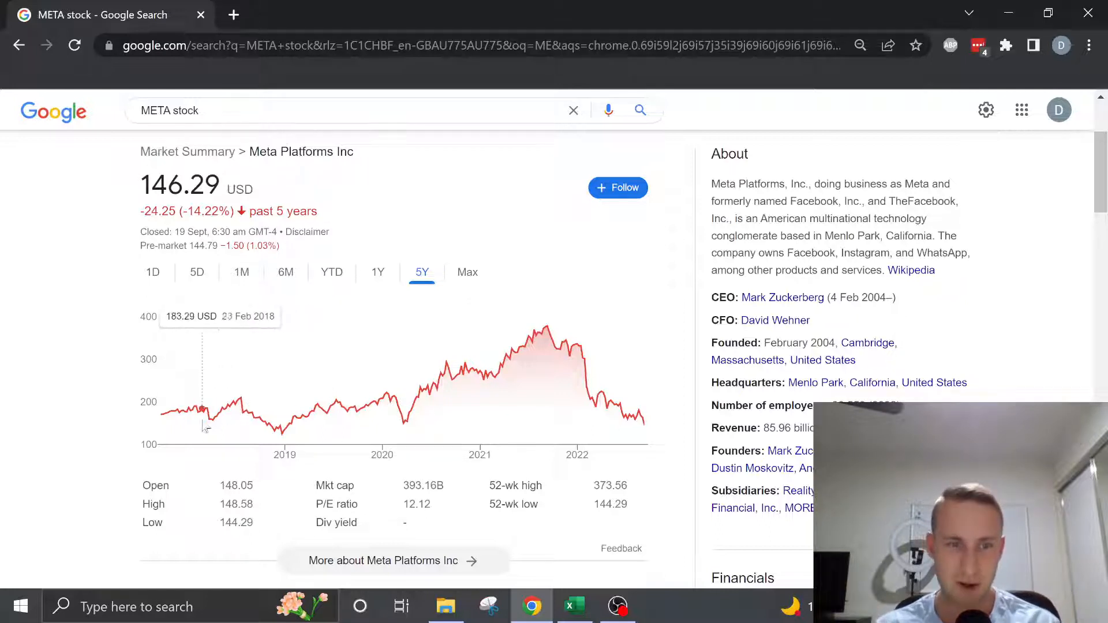
pyautogui.moveTo(179, 415)
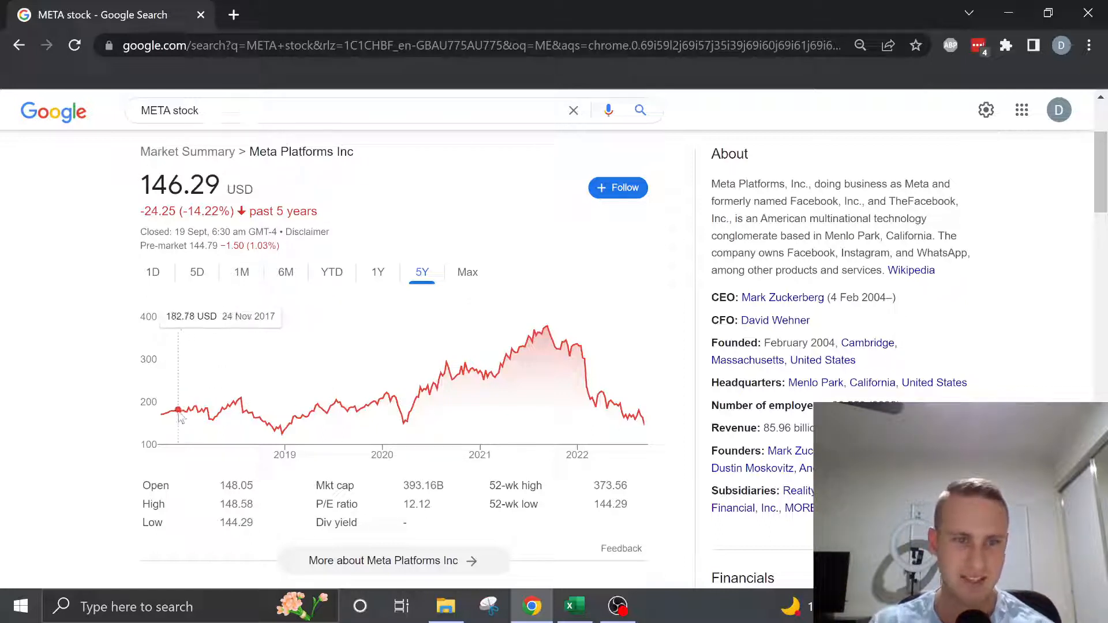
pyautogui.moveTo(175, 415)
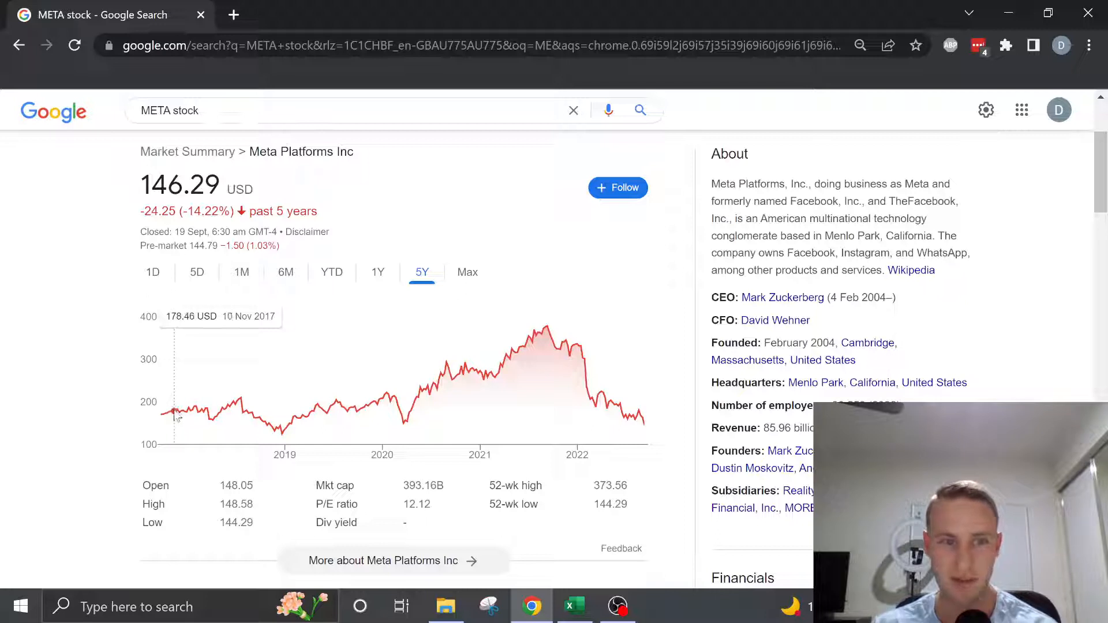
pyautogui.moveTo(166, 418)
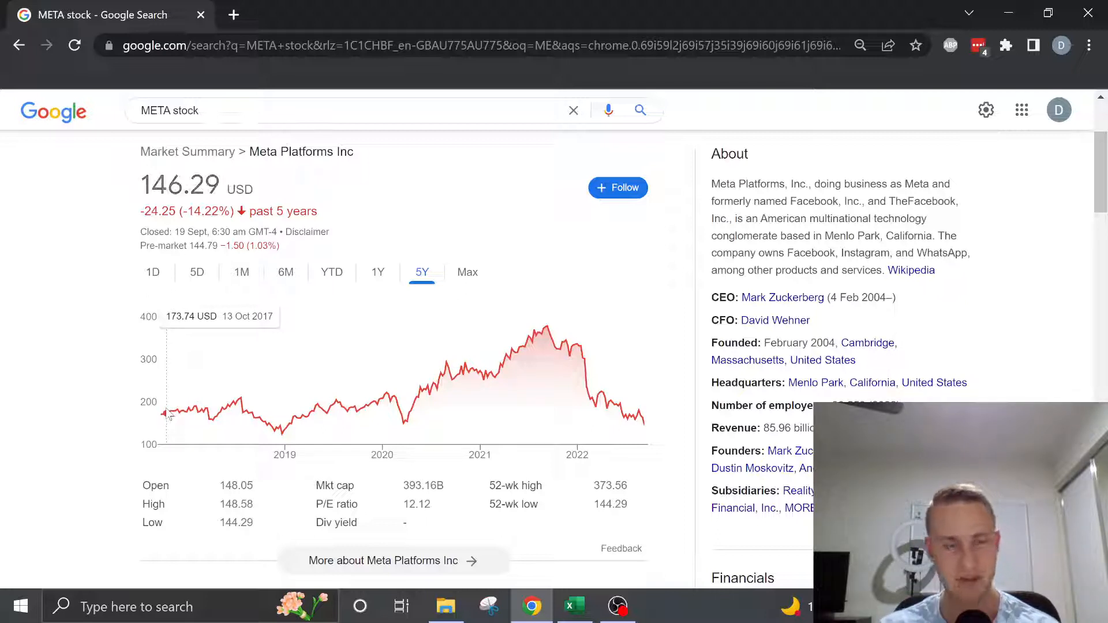
pyautogui.moveTo(242, 444)
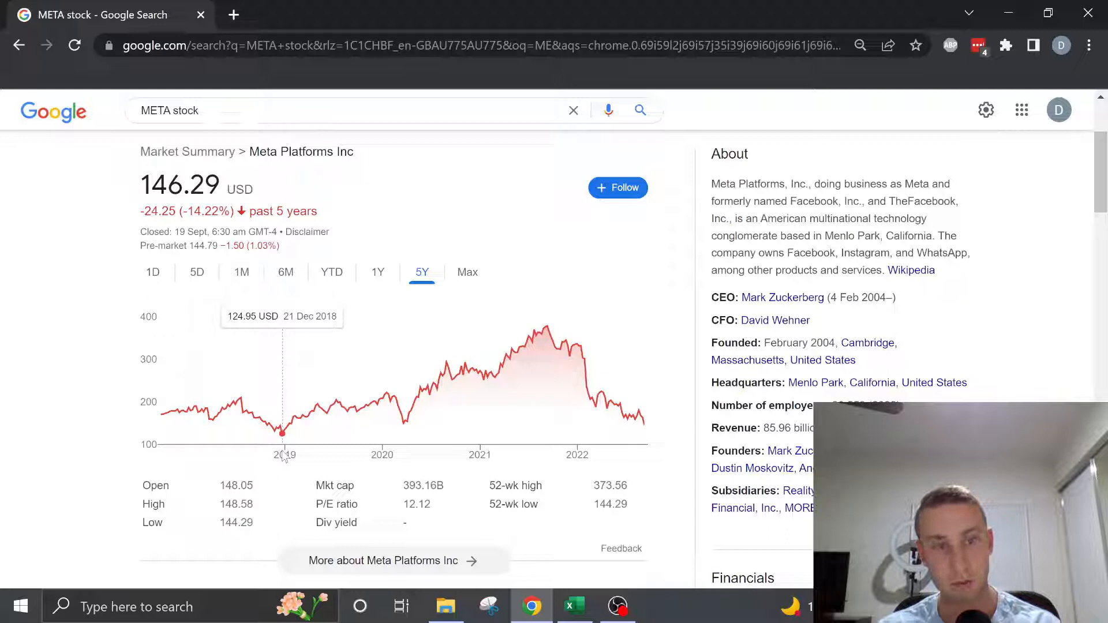
pyautogui.moveTo(278, 464)
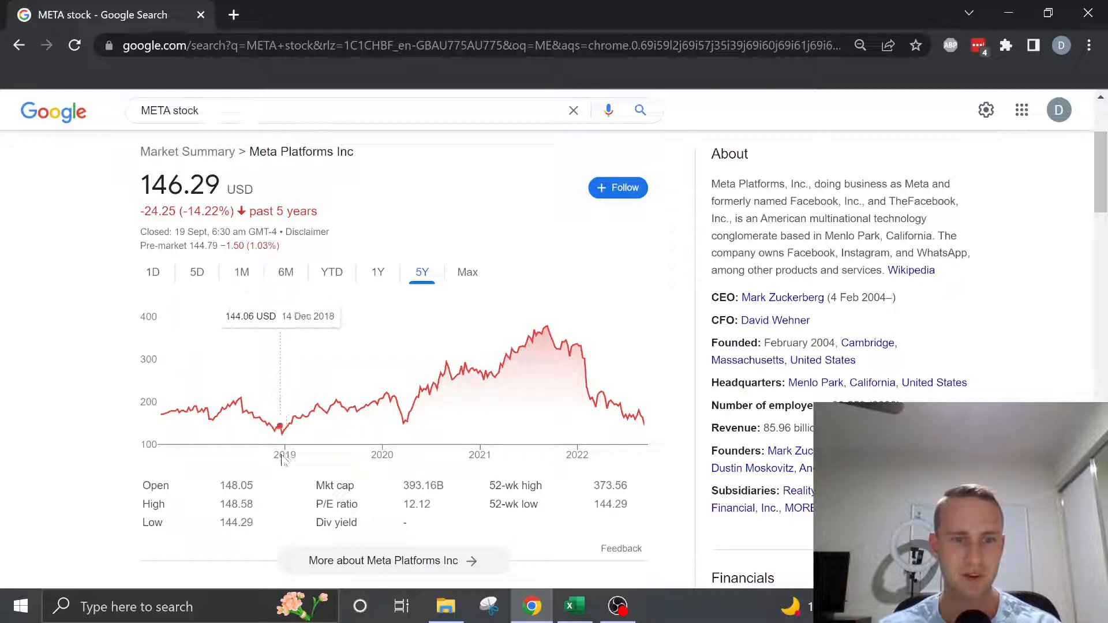
pyautogui.moveTo(281, 432)
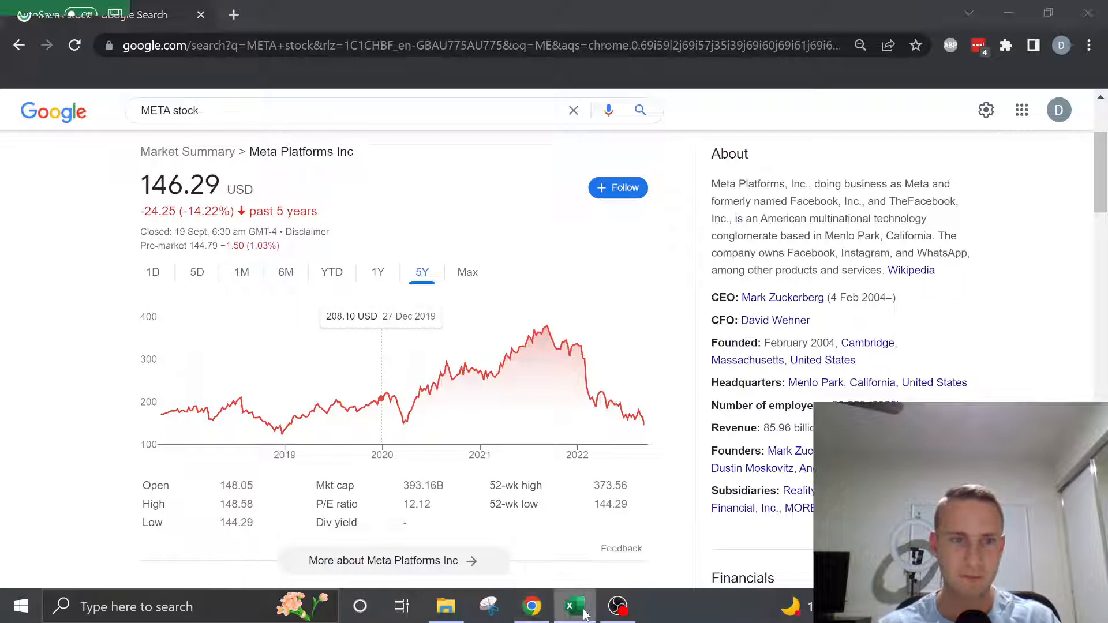
# - Switch from the taskbar to the Facebook sum-of-the-parts valuation spreadsheet
pyautogui.click(575, 606)
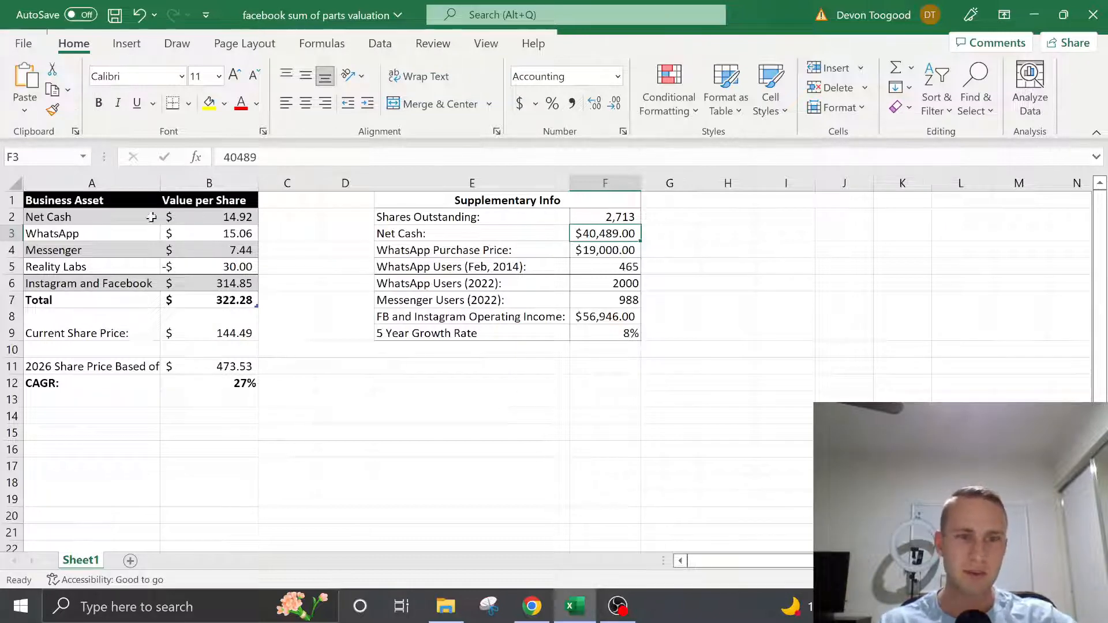
pyautogui.moveTo(142, 221)
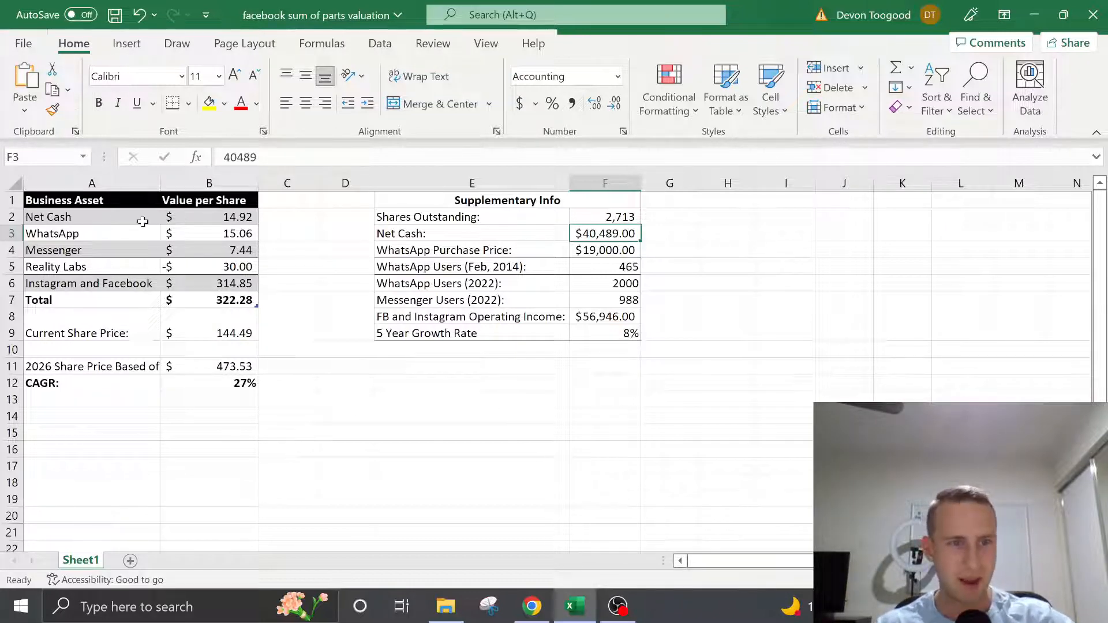
# - Walk through the asset rows: Net Cash, WhatsApp, Messenger, Reality Labs, Instagram and Facebook
pyautogui.click(87, 217)
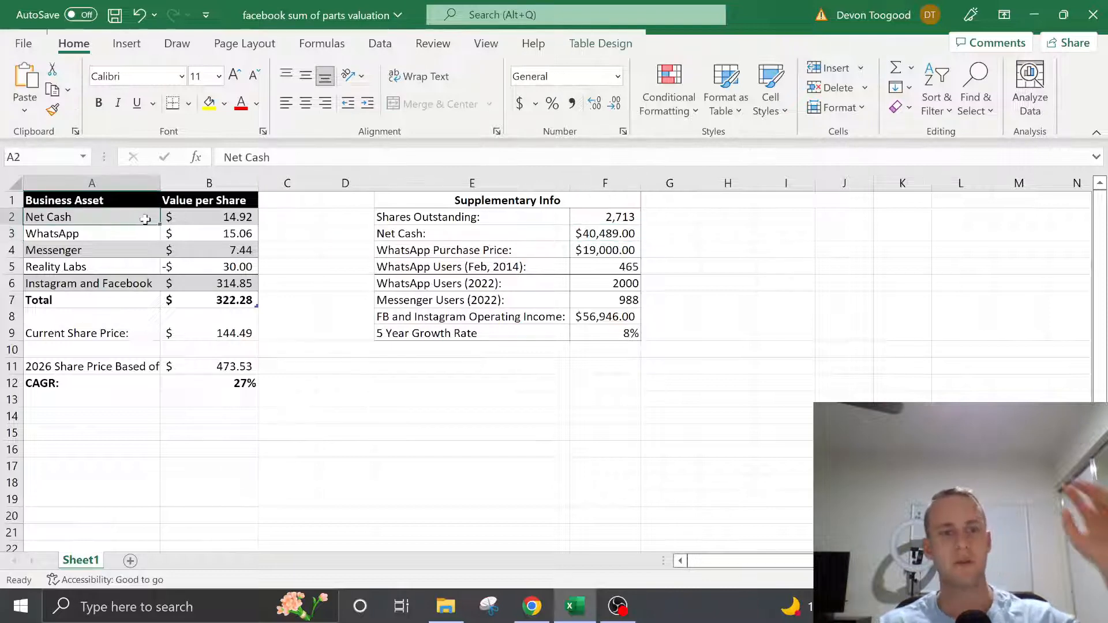
pyautogui.click(81, 233)
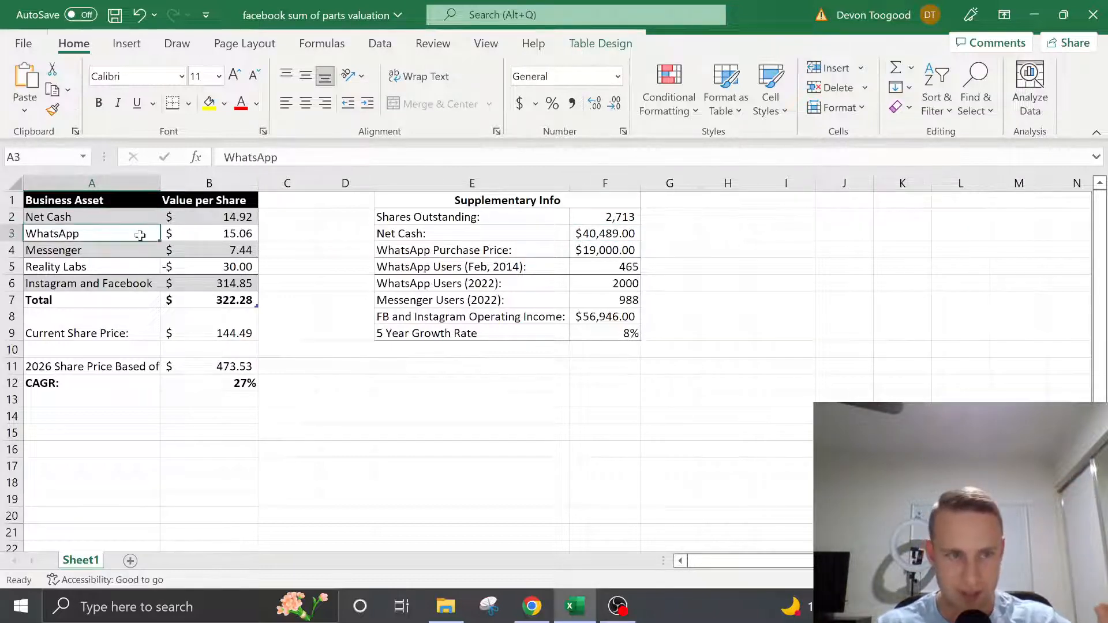
pyautogui.click(75, 249)
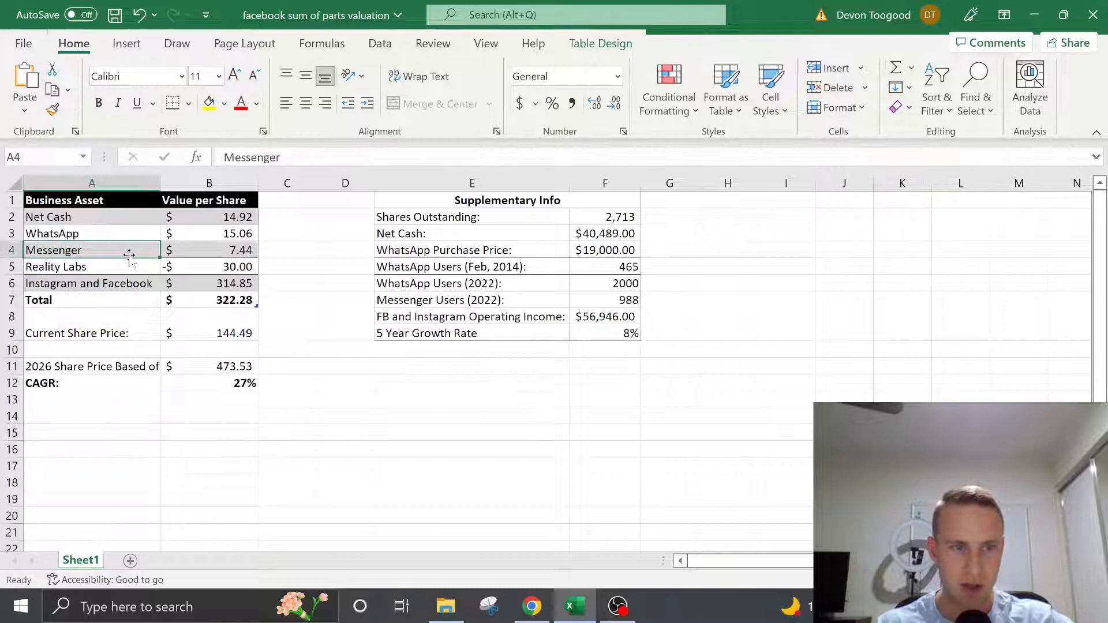
pyautogui.click(56, 267)
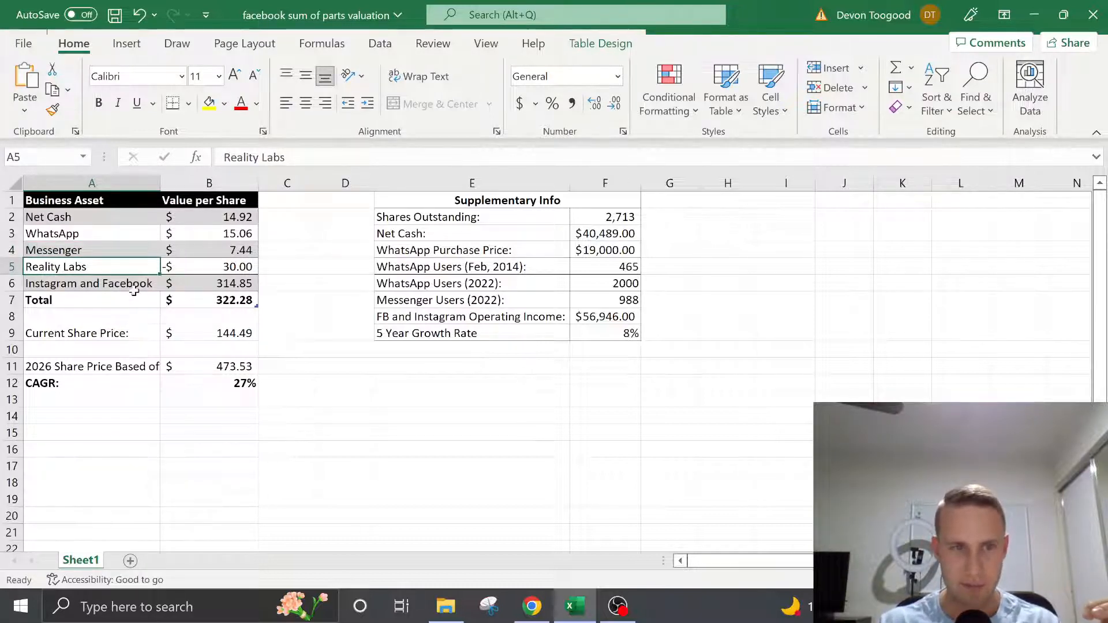
pyautogui.click(89, 284)
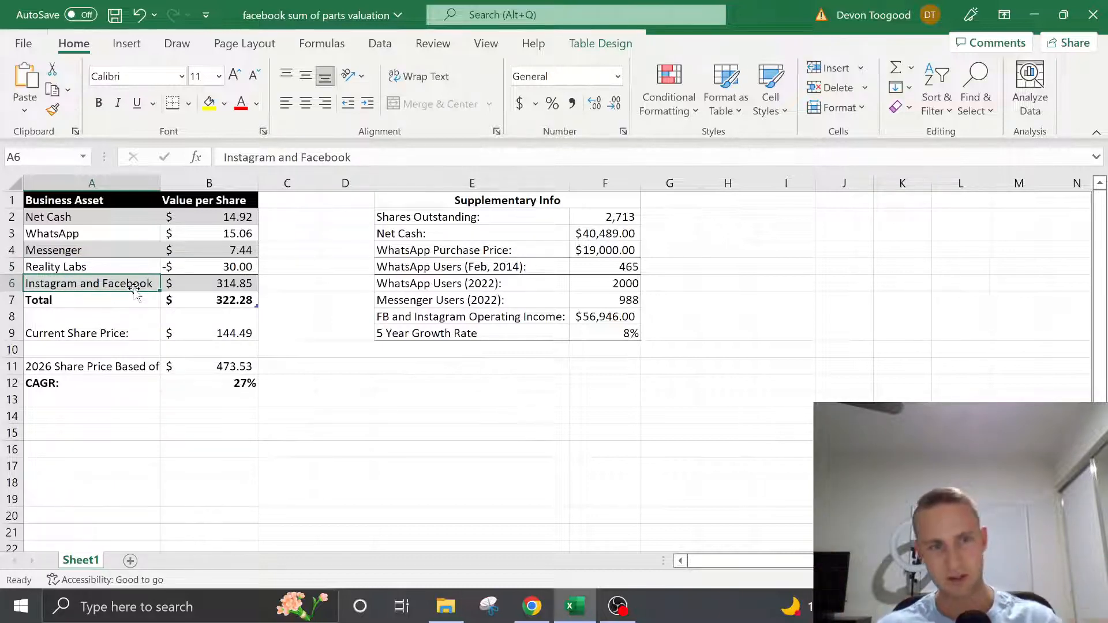
# - Show Net Cash per share as net cash divided by shares outstanding, with its input value
pyautogui.click(199, 218)
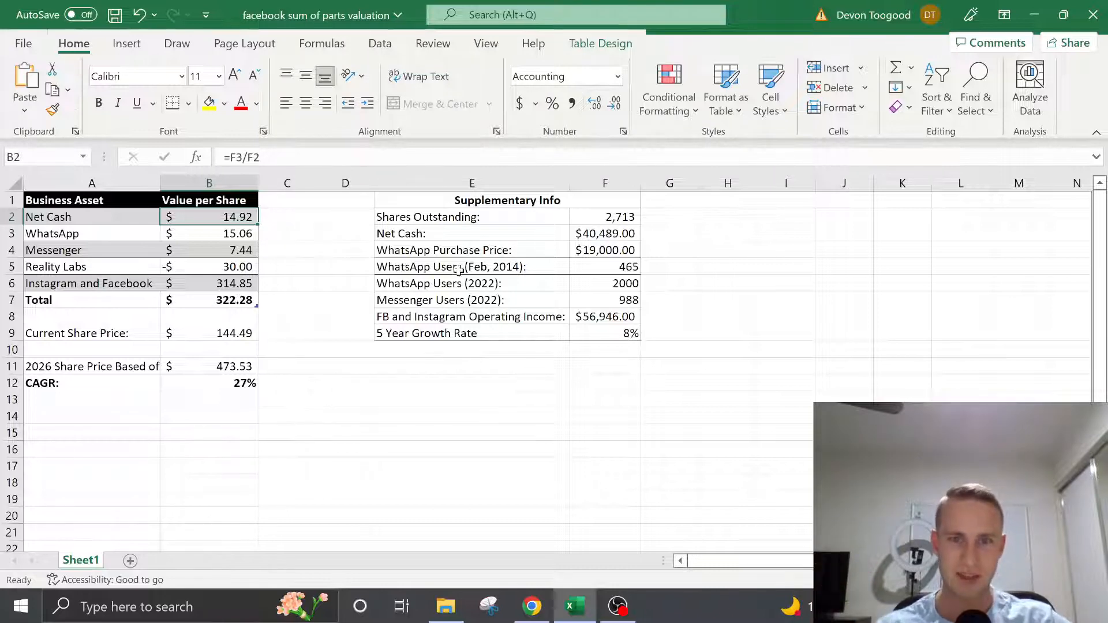
pyautogui.click(605, 233)
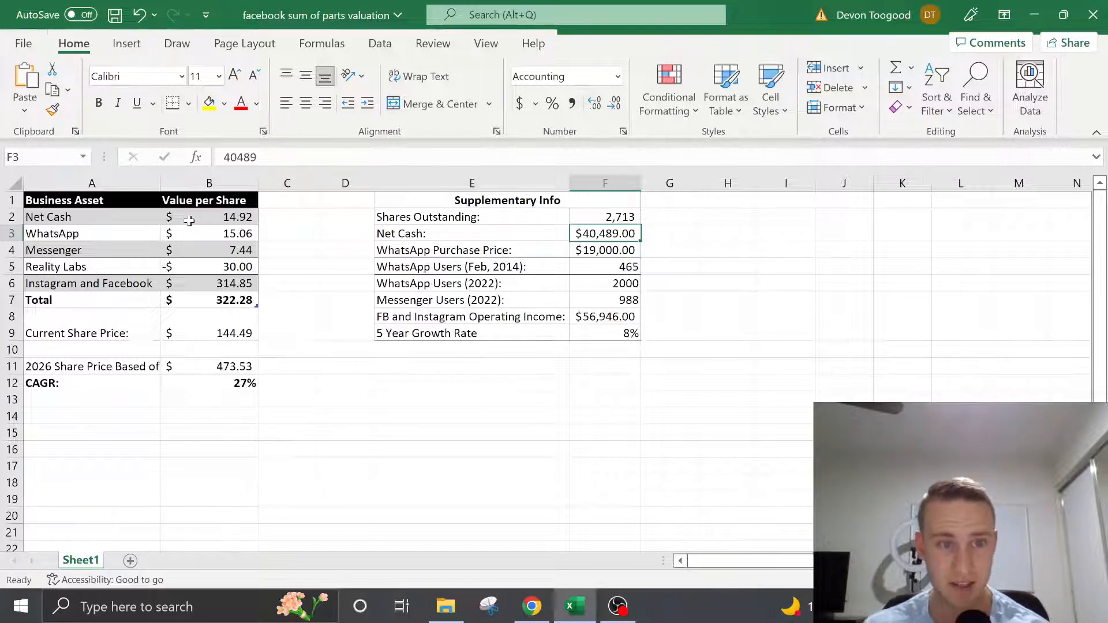
pyautogui.click(208, 233)
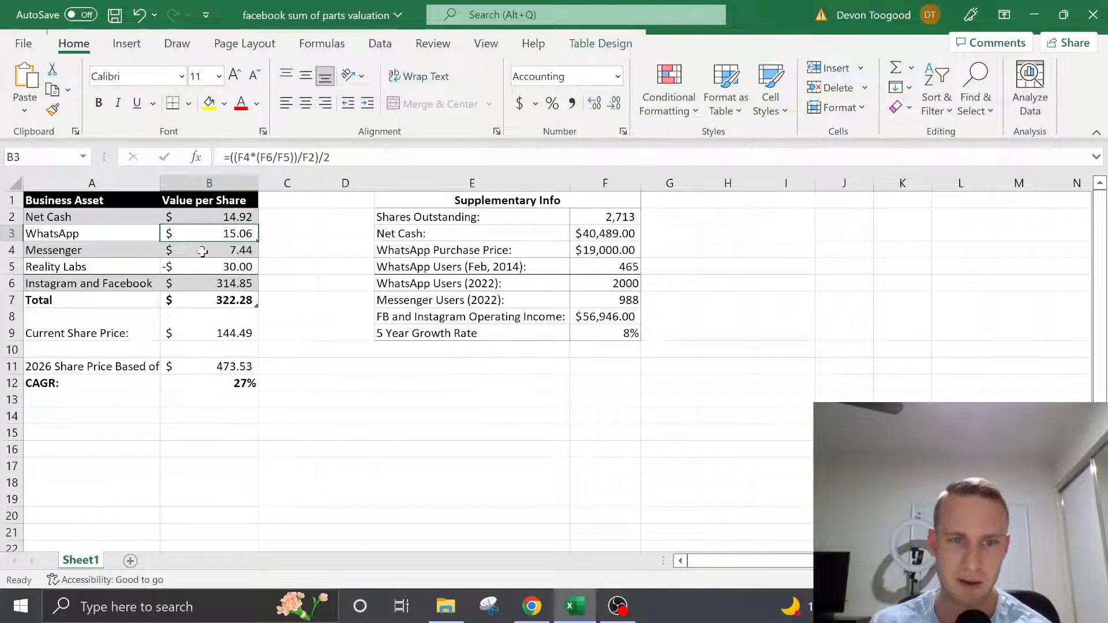
pyautogui.moveTo(346, 264)
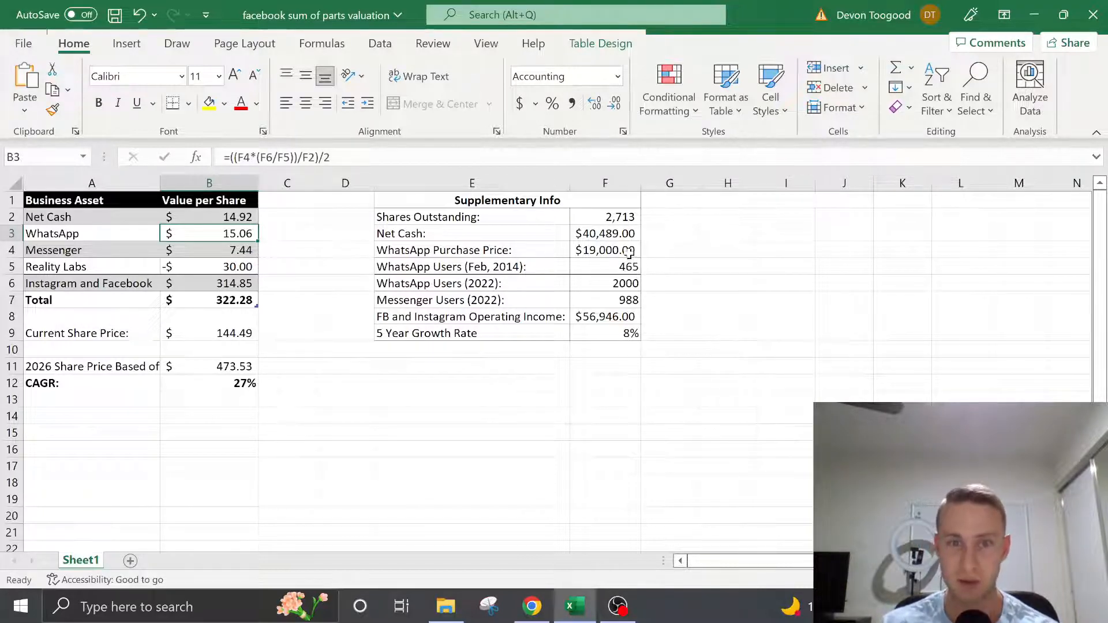
pyautogui.click(605, 249)
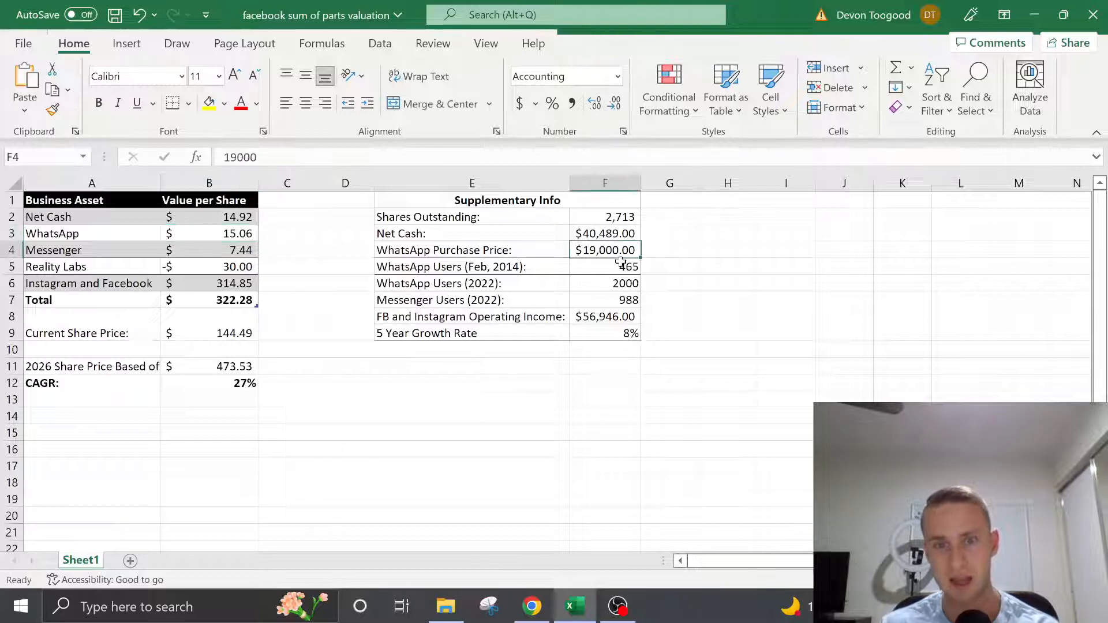
pyautogui.click(605, 266)
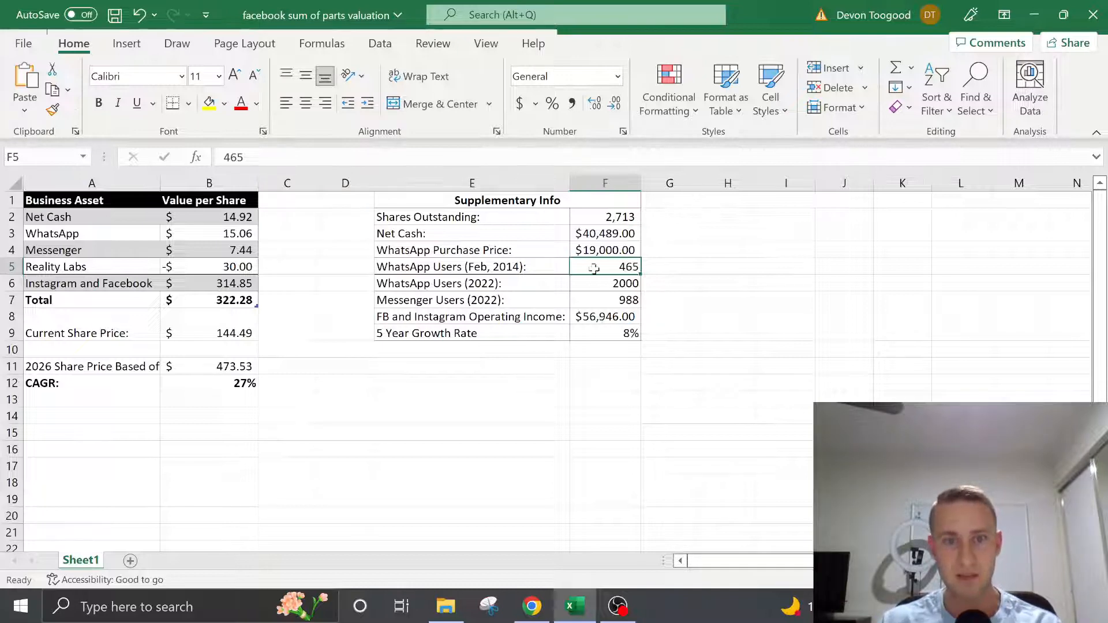
pyautogui.click(604, 284)
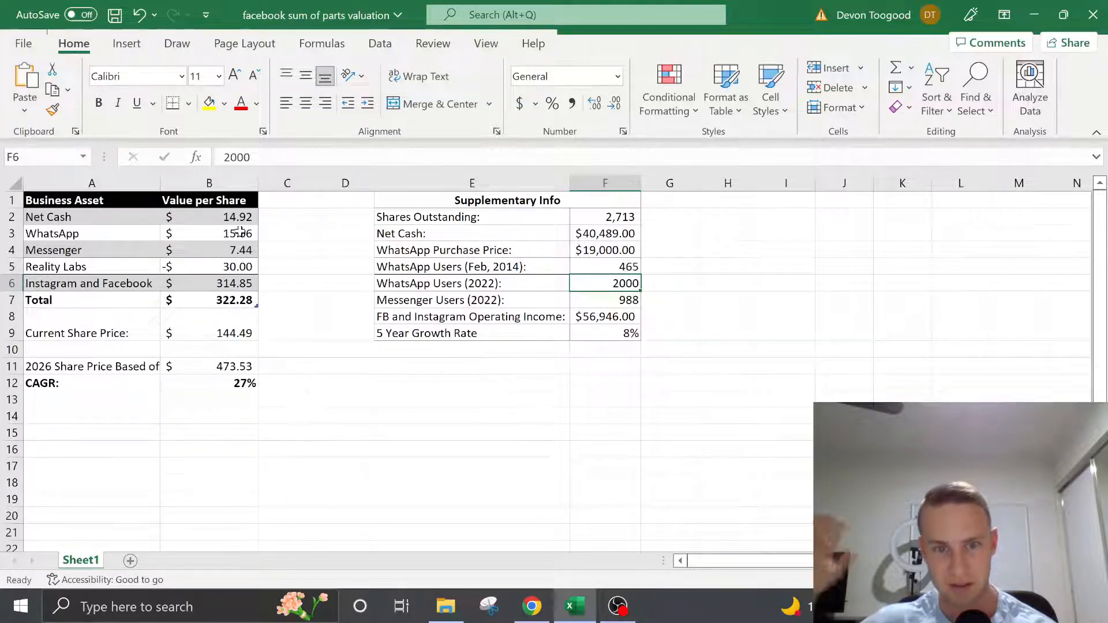
pyautogui.click(207, 234)
pyautogui.write('=((F4*(F6/F5))/F2)/2')
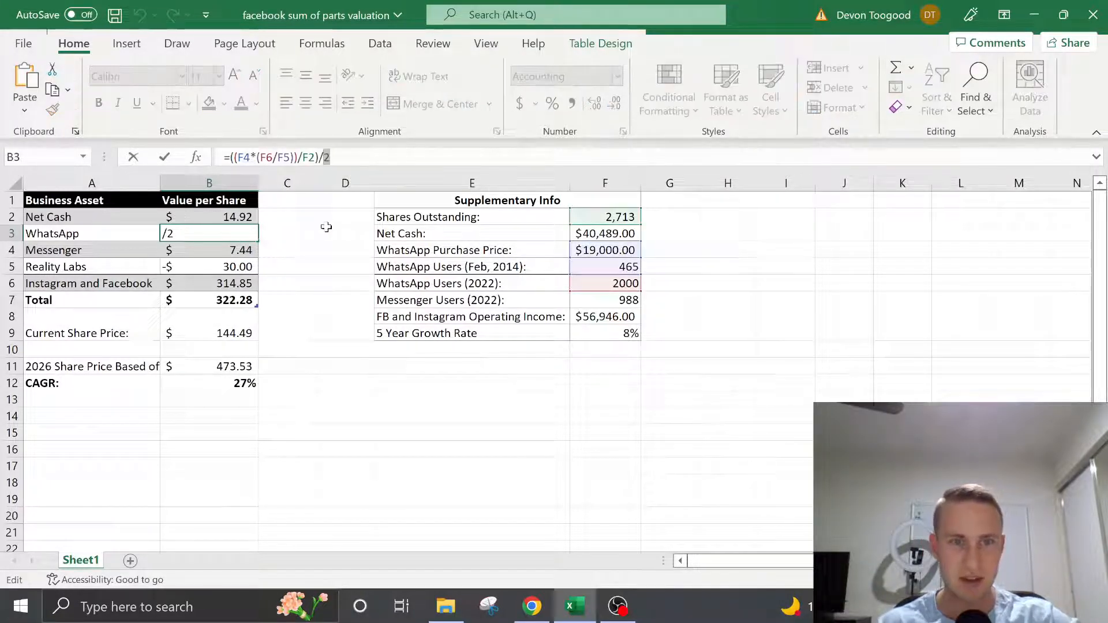
pyautogui.press('Enter')
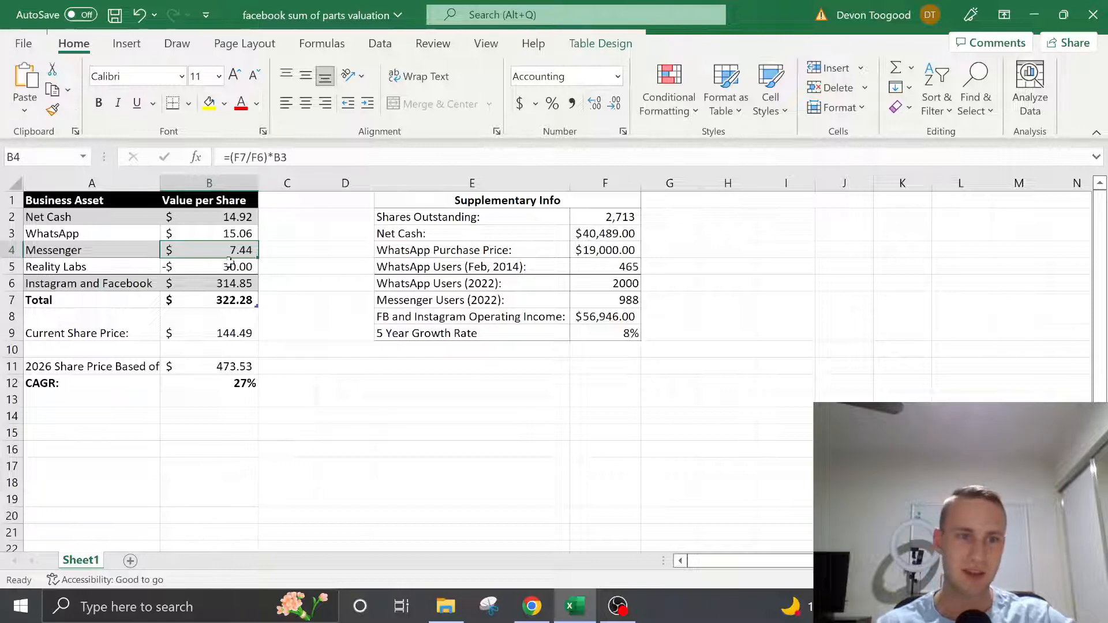
pyautogui.click(209, 233)
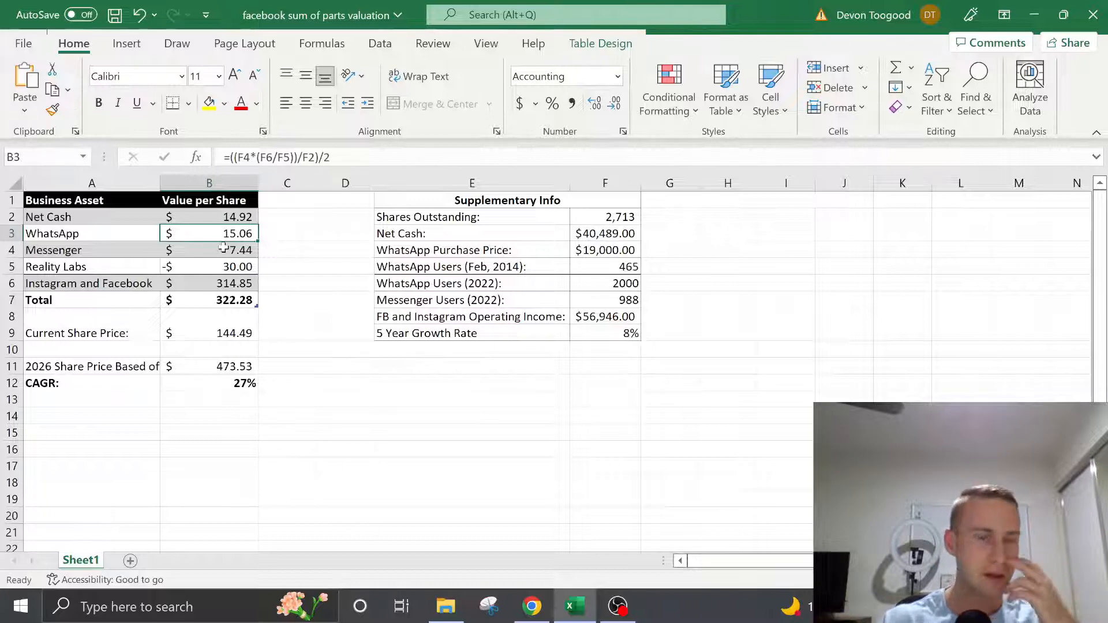
pyautogui.click(209, 249)
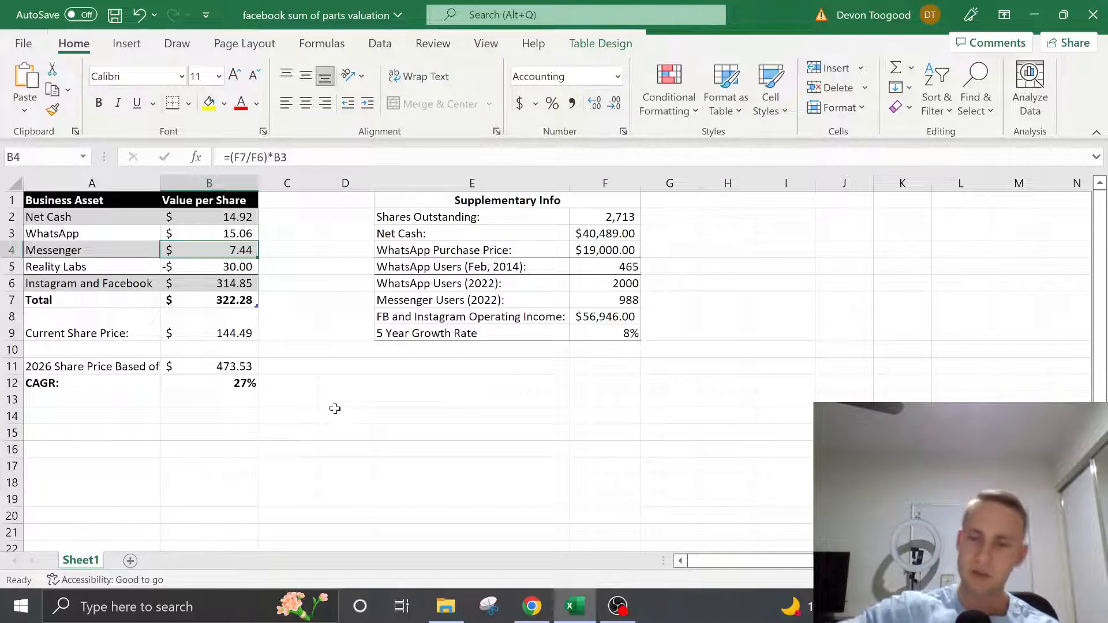
pyautogui.click(219, 266)
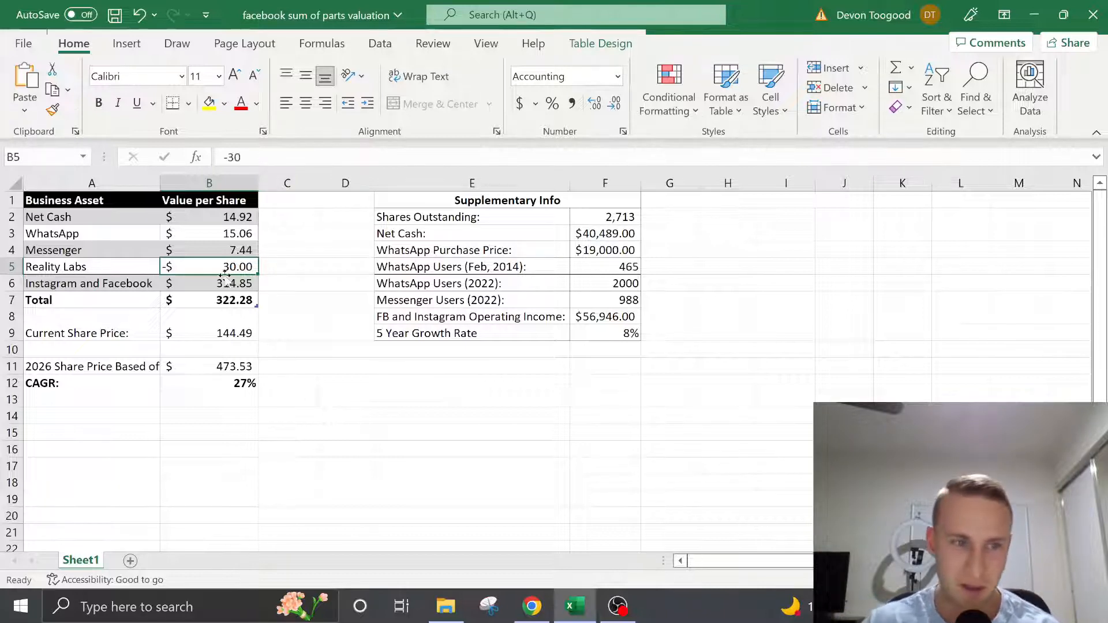
pyautogui.click(209, 284)
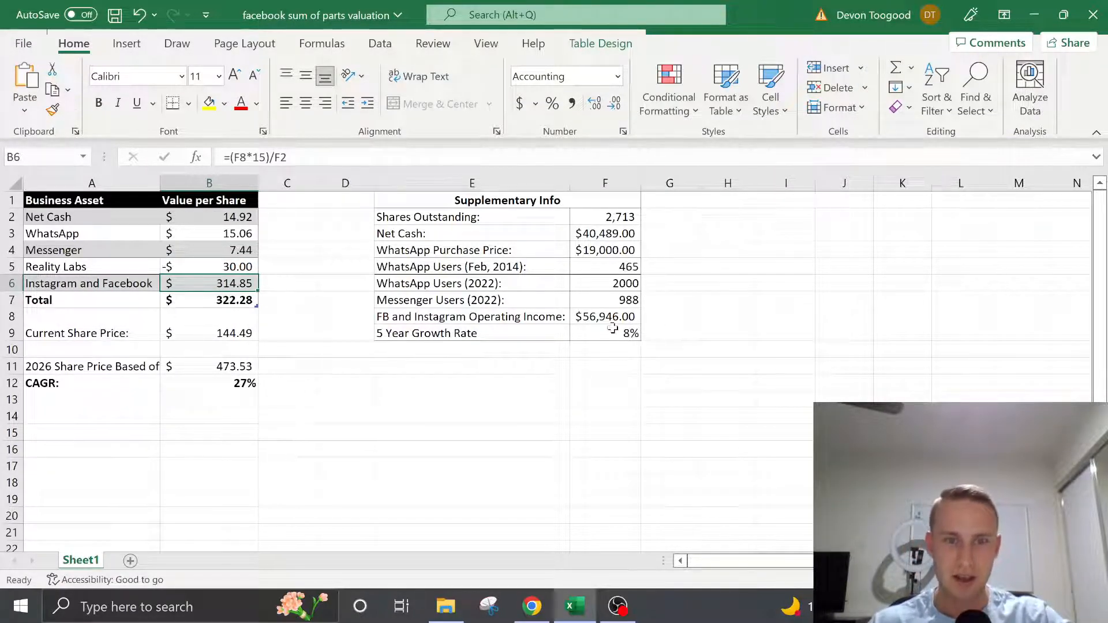
pyautogui.moveTo(386, 317)
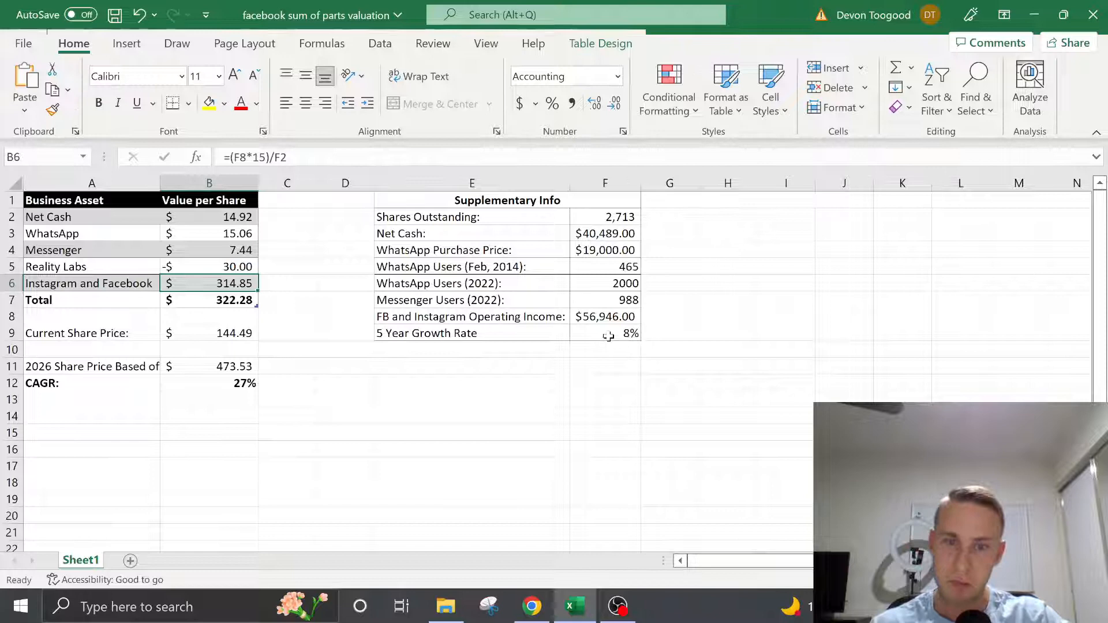
pyautogui.moveTo(608, 326)
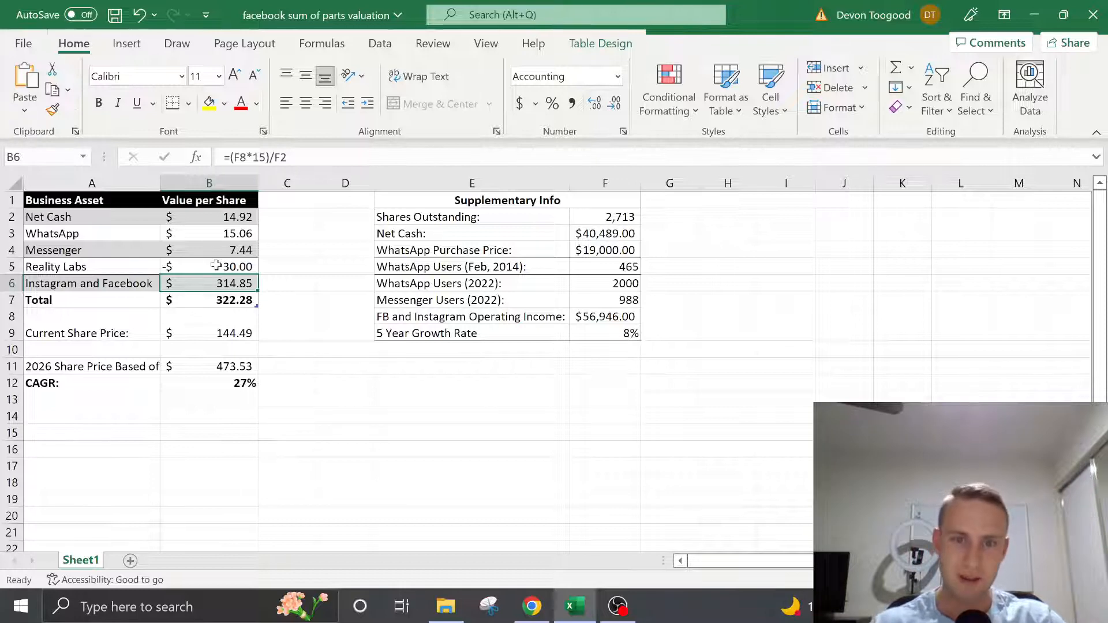
pyautogui.moveTo(434, 260)
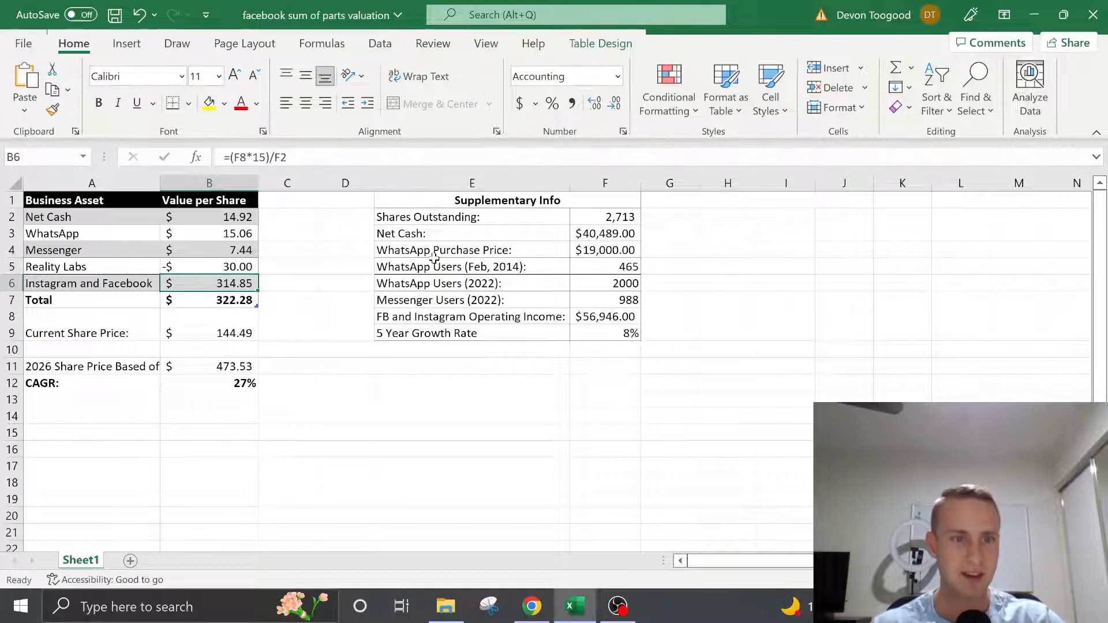
pyautogui.moveTo(222, 319)
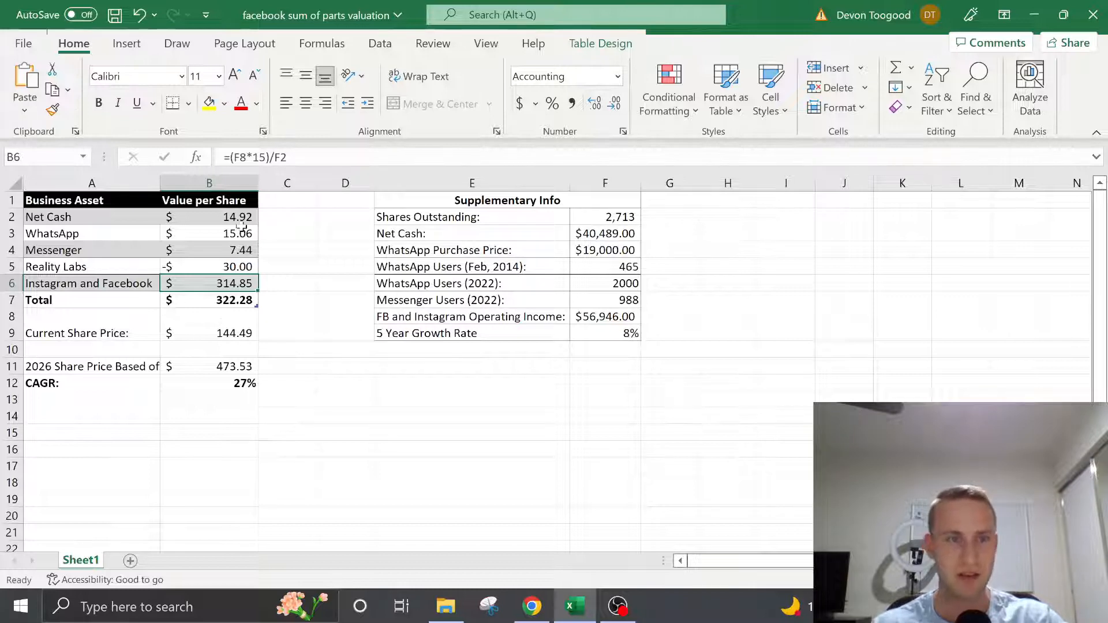
pyautogui.moveTo(209, 217); pyautogui.dragTo(209, 283)
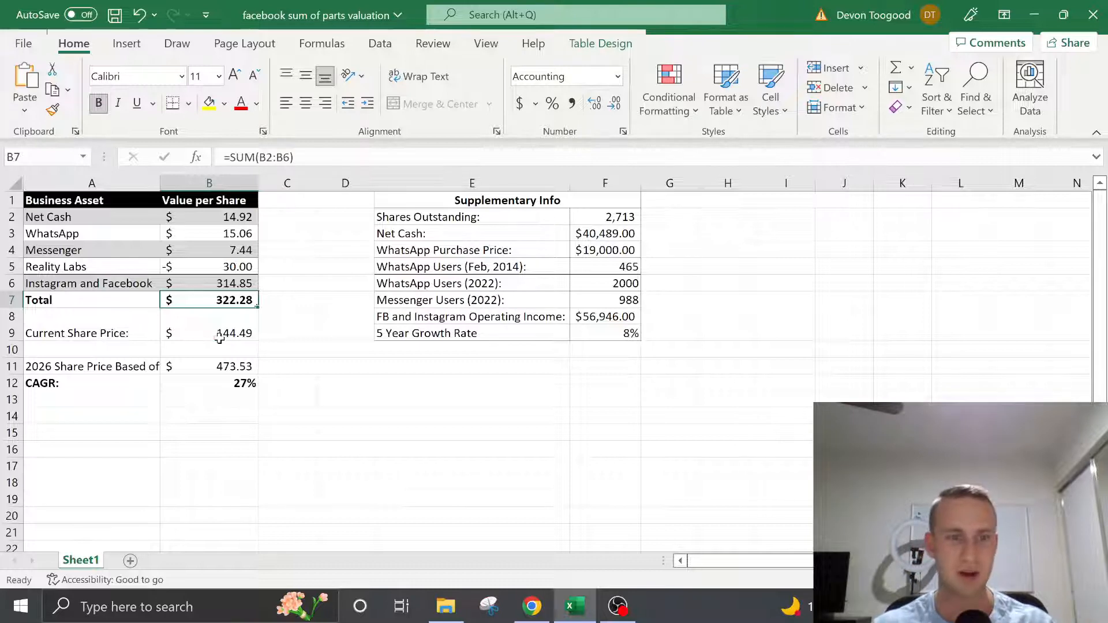
# - Review the 2026 share price, Total and 5 Year Growth Rate formulas before zeroing the growth rate
pyautogui.click(209, 367)
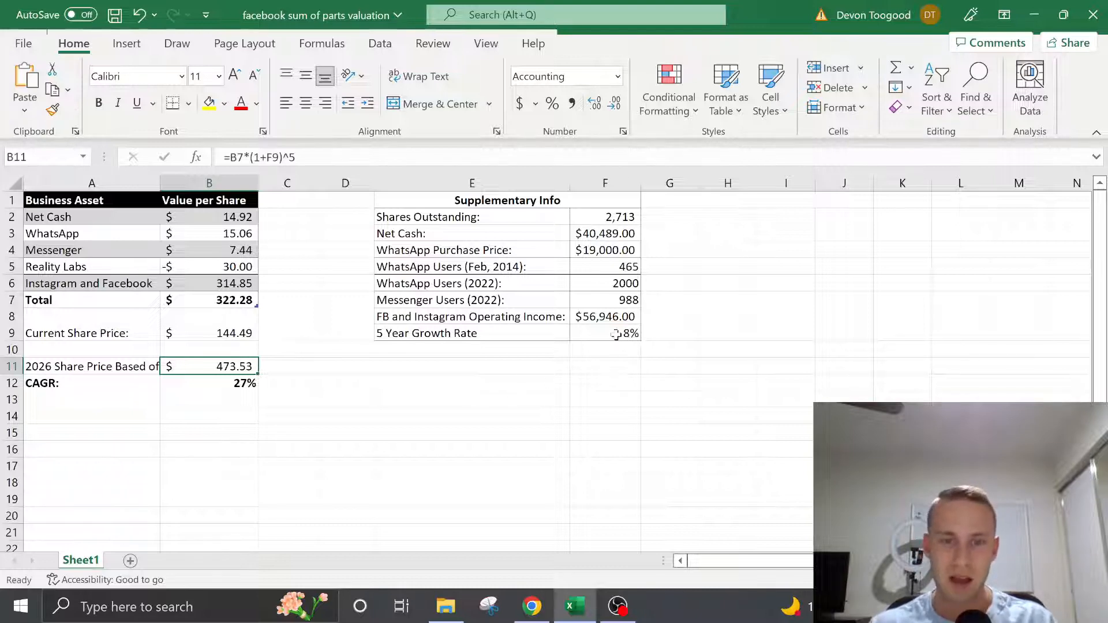
pyautogui.click(611, 333)
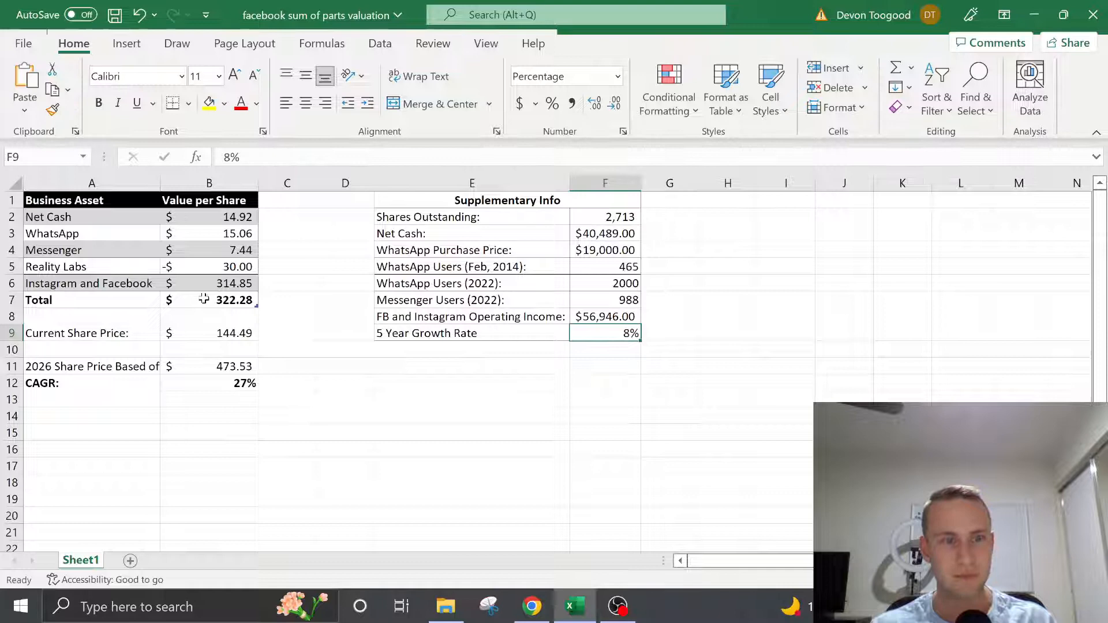
pyautogui.click(209, 300)
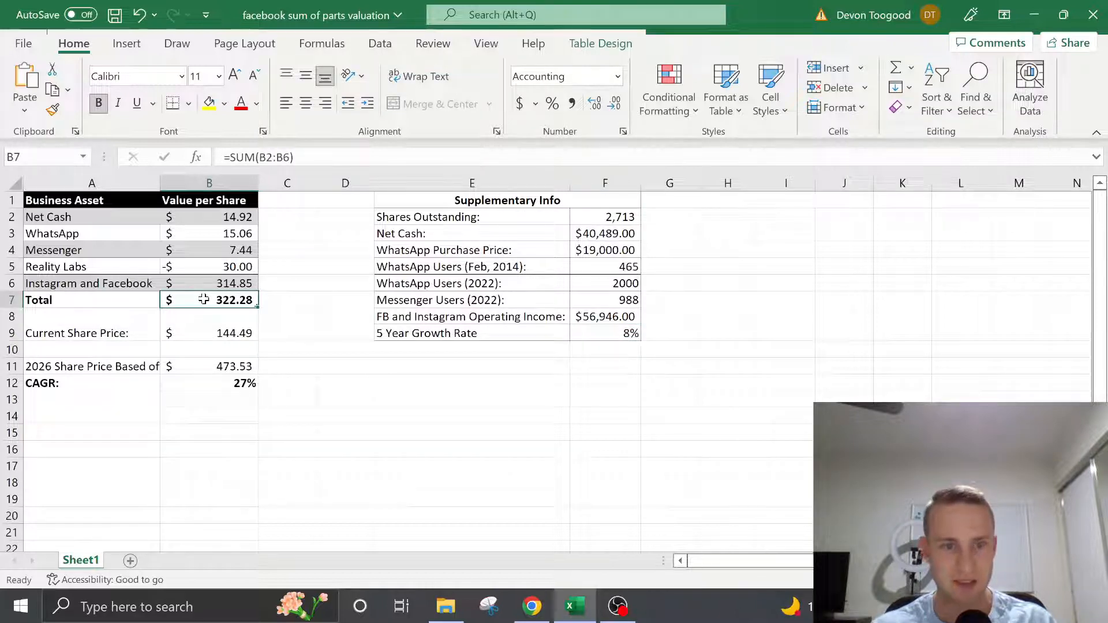
pyautogui.click(208, 367)
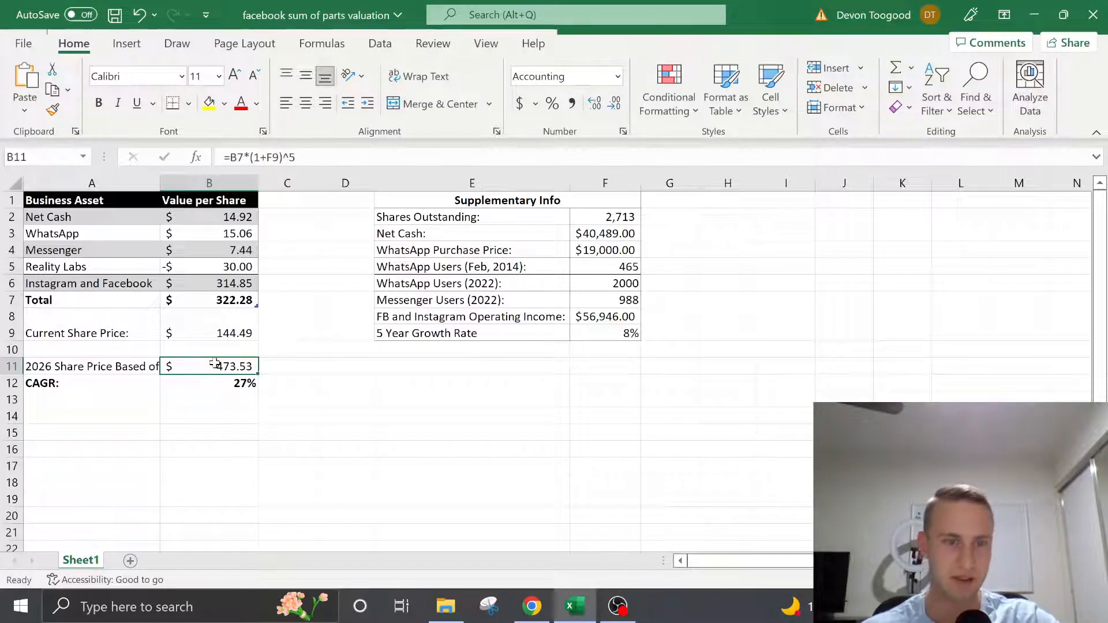
pyautogui.click(203, 384)
pyautogui.write('0')
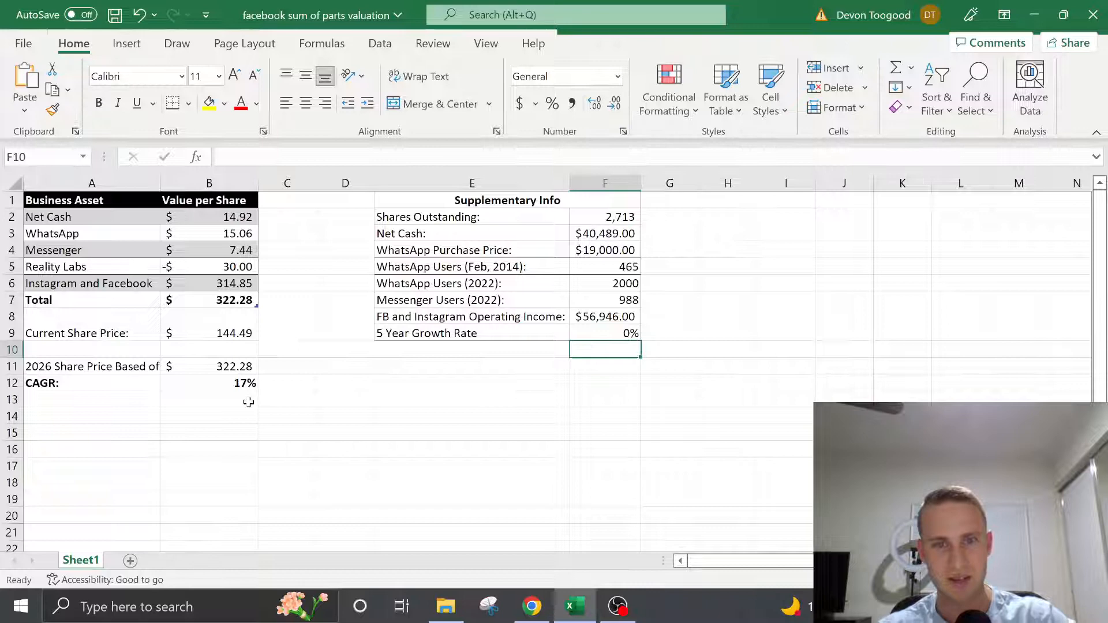
# - Restore the 8% growth rate, then zero WhatsApp's per-share value, dropping the total to 299.77
pyautogui.write('8%')
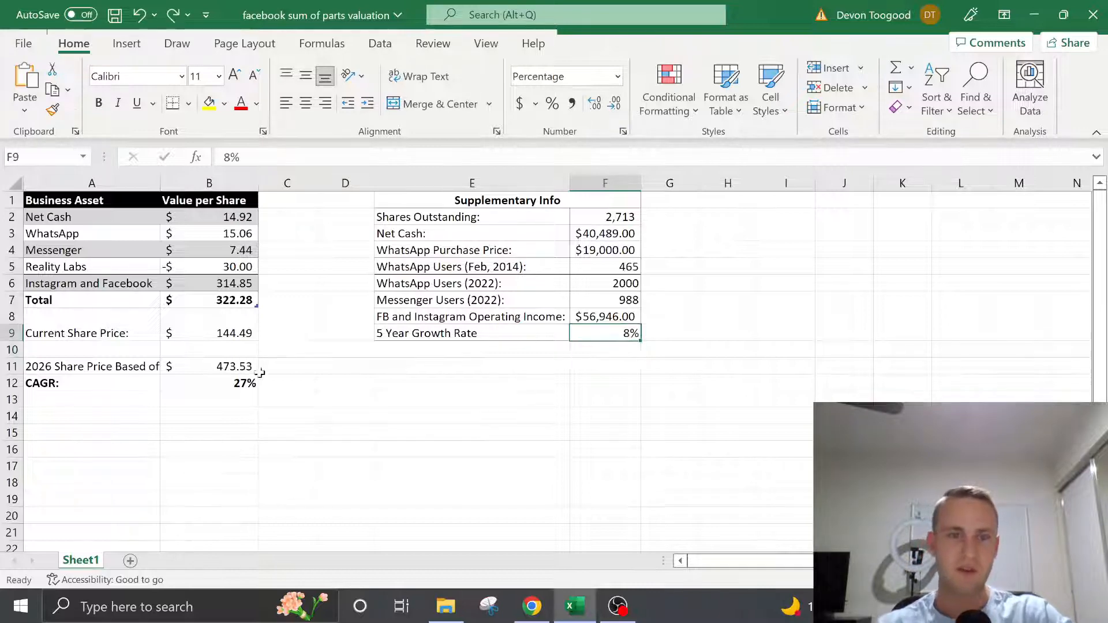
pyautogui.click(209, 233)
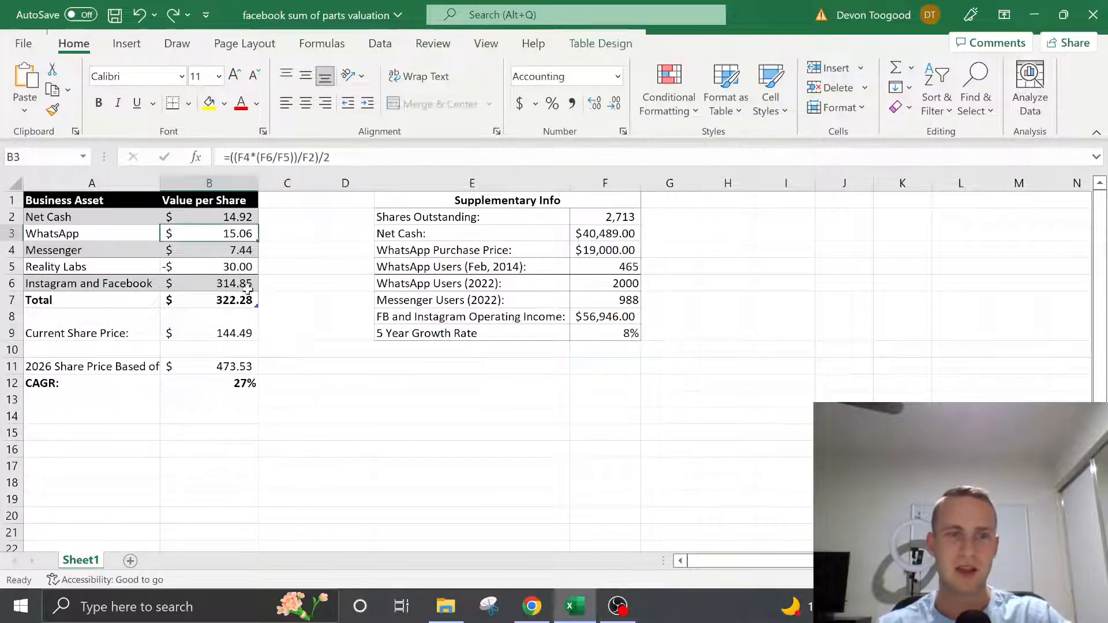
pyautogui.write('0')
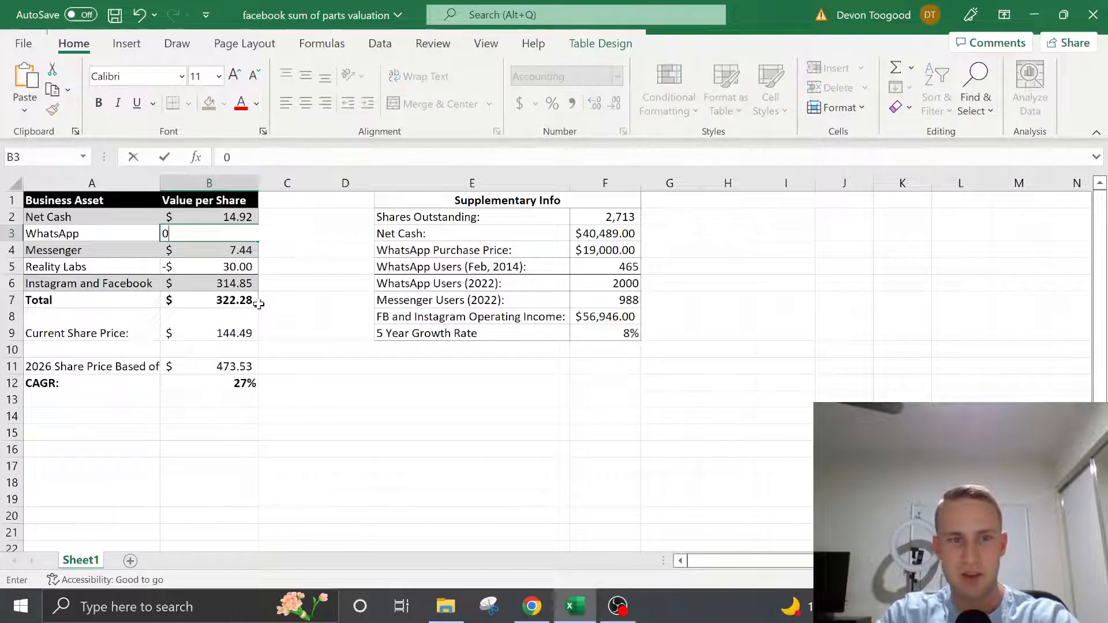
pyautogui.press('Enter')
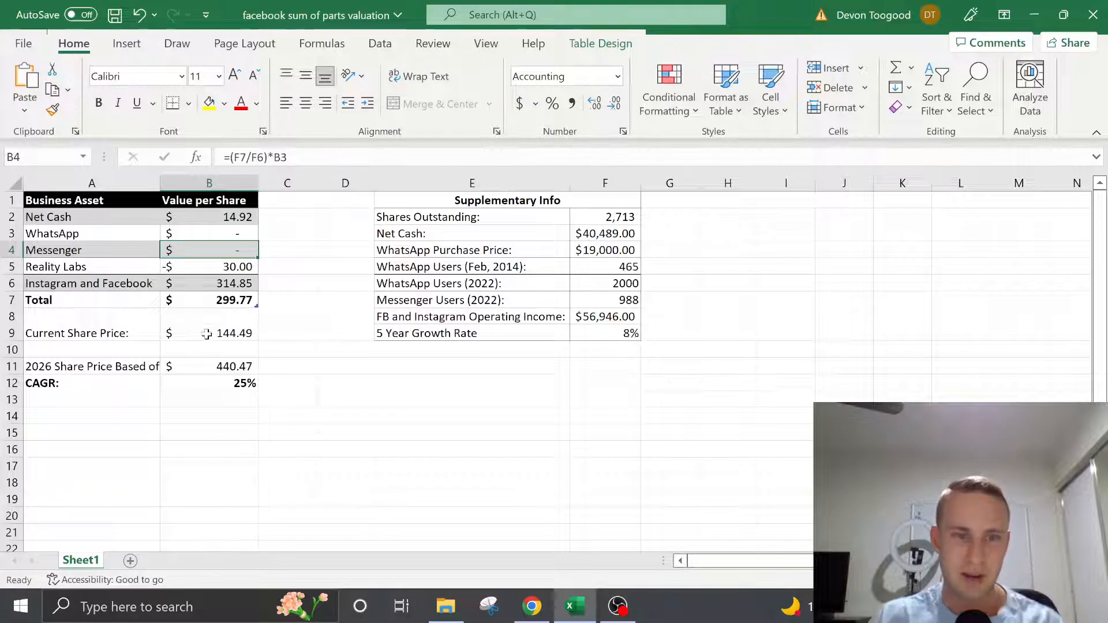
pyautogui.moveTo(187, 282)
pyautogui.write('=((F4*(F6/F5))/F2)/2')
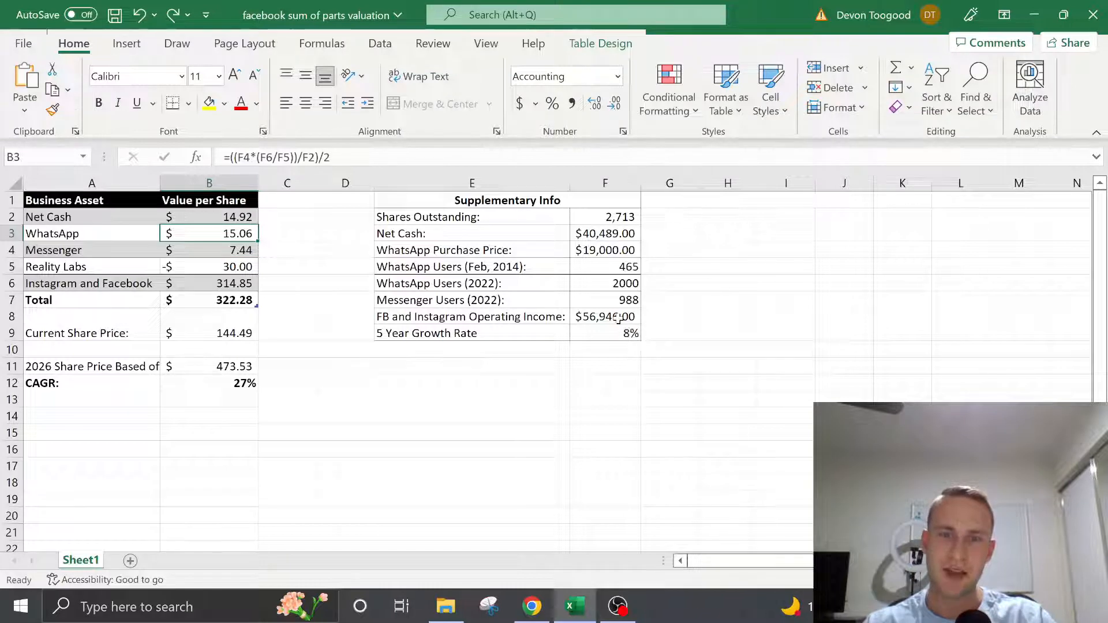
pyautogui.click(605, 317)
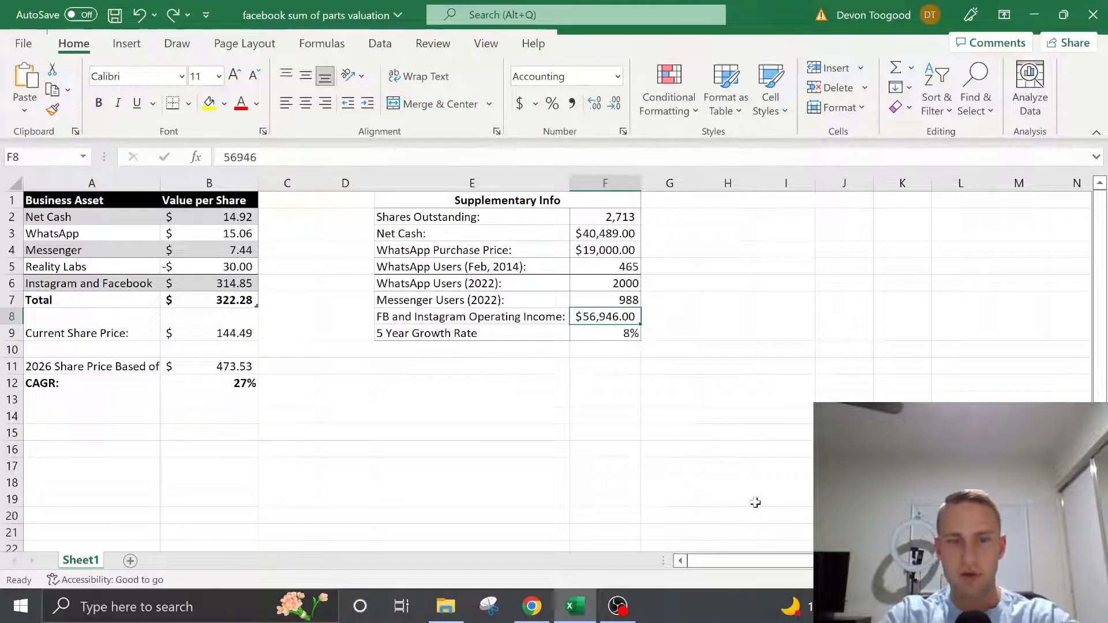
pyautogui.write('300000')
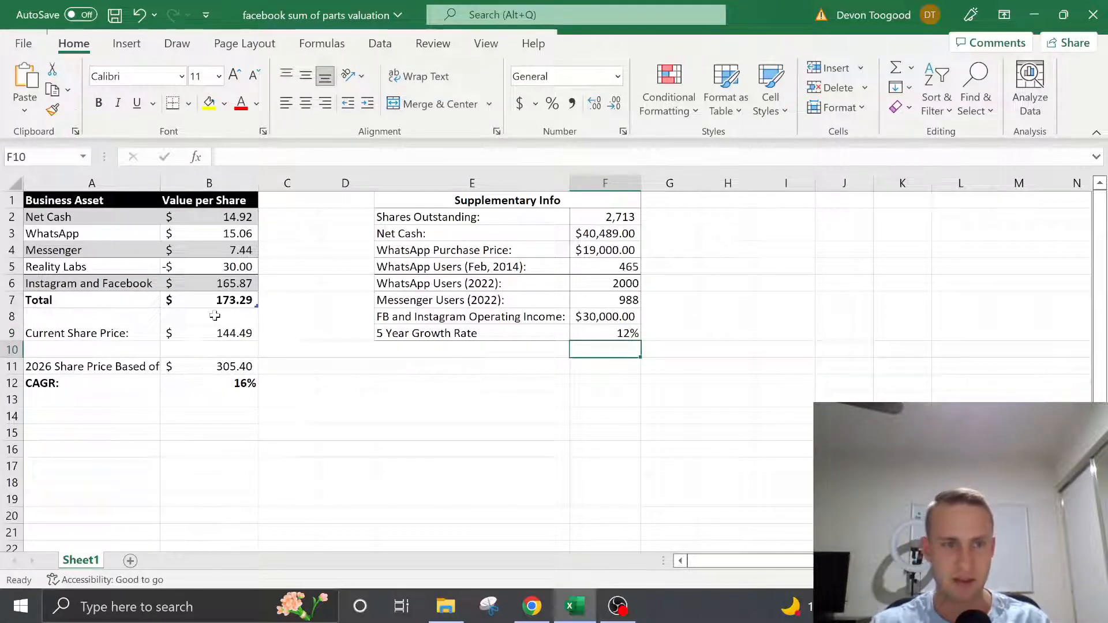
pyautogui.write('8%')
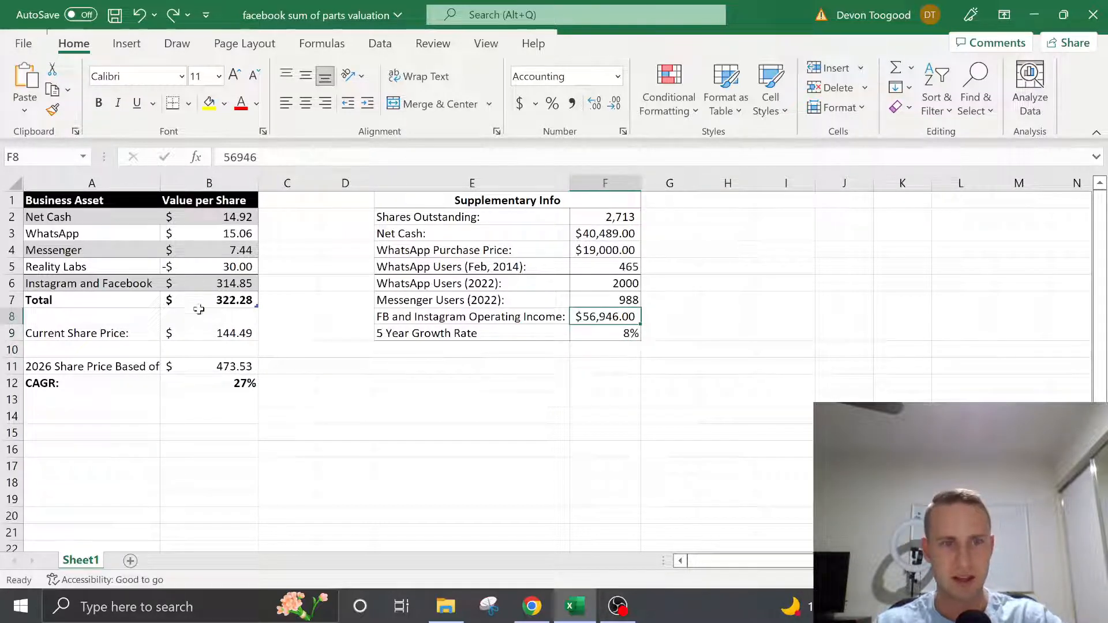
# - Overwrite Reality Labs' per-share value of -30 with 100 for a positive scenario
pyautogui.click(209, 267)
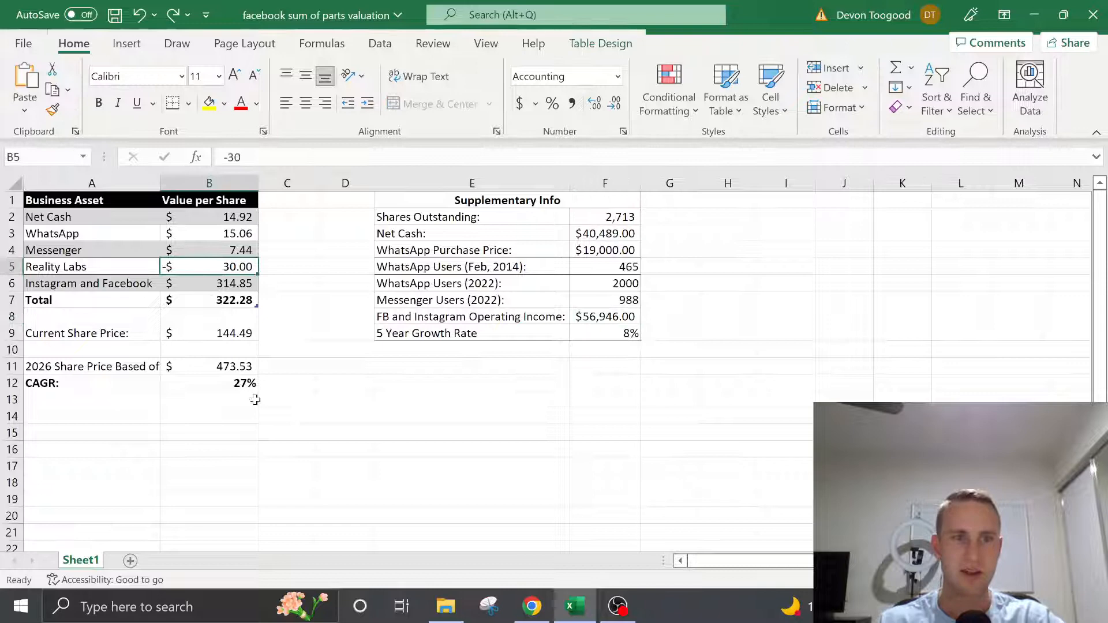
pyautogui.moveTo(588, 588)
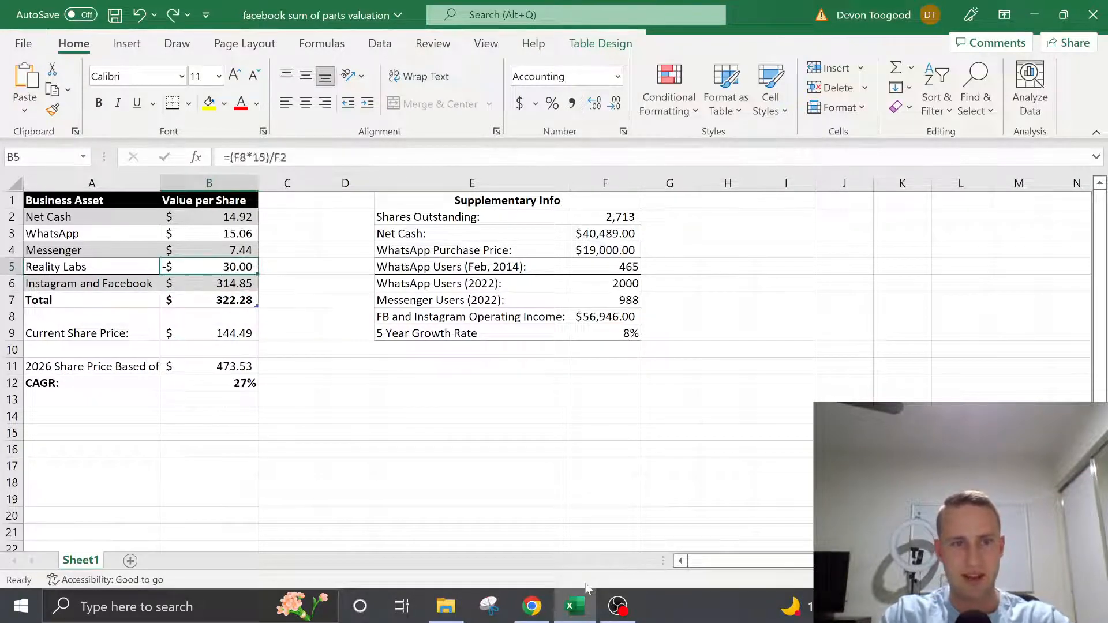
pyautogui.write('100')
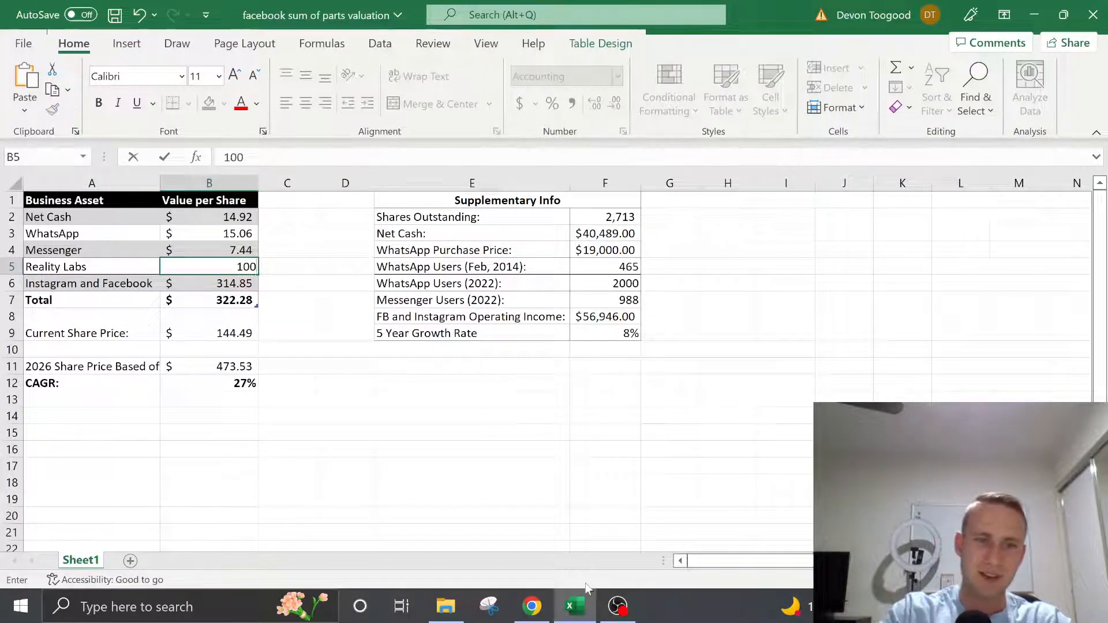